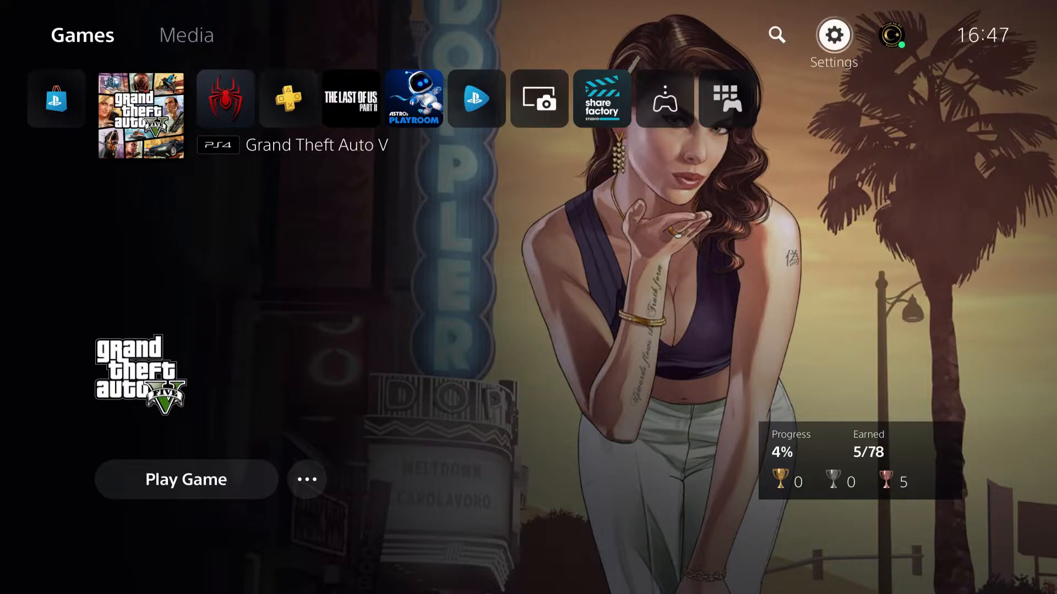
Open Settings from the gear icon at the top right of the home screen.
click(832, 34)
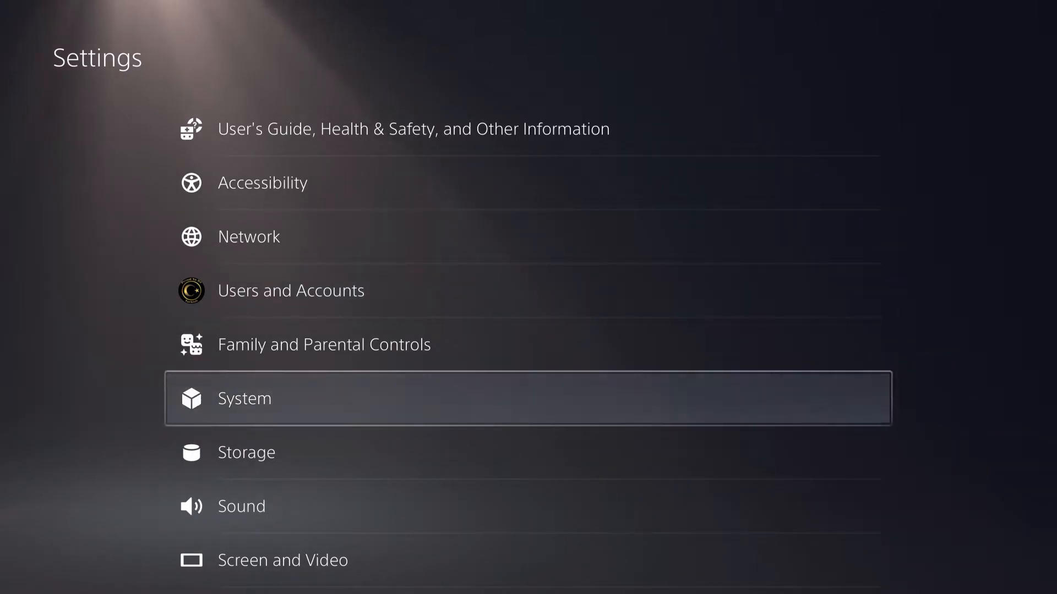
Go to System settings and find the Error History list under System Software.
click(243, 397)
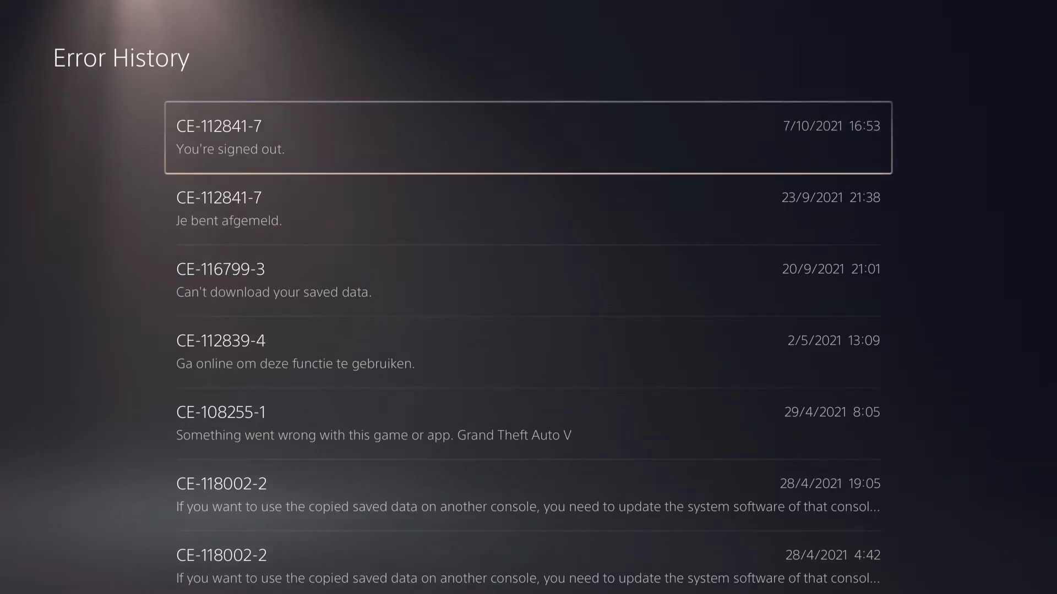
click(528, 138)
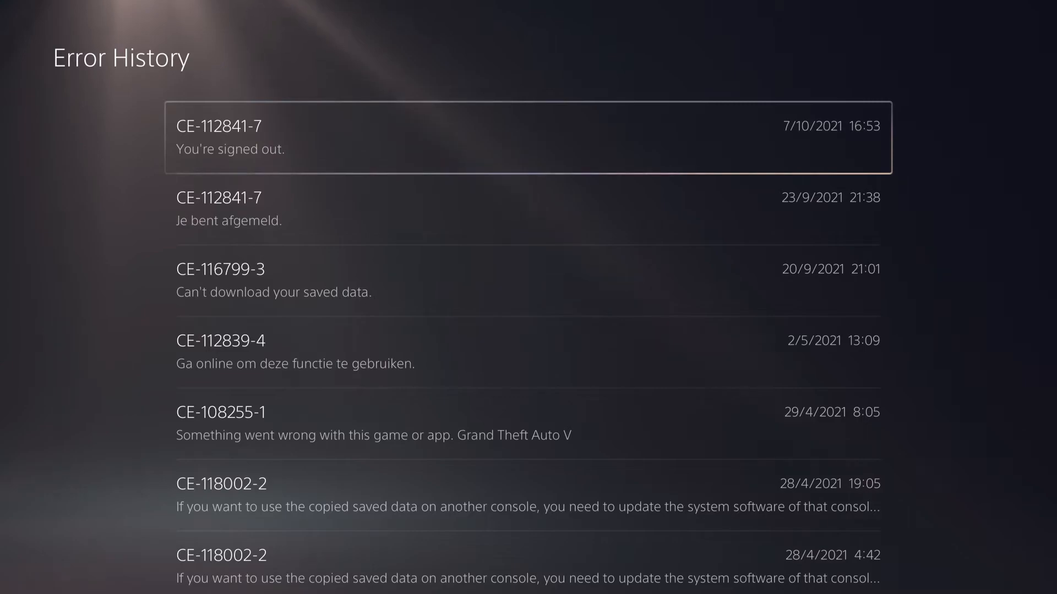
key(Down)
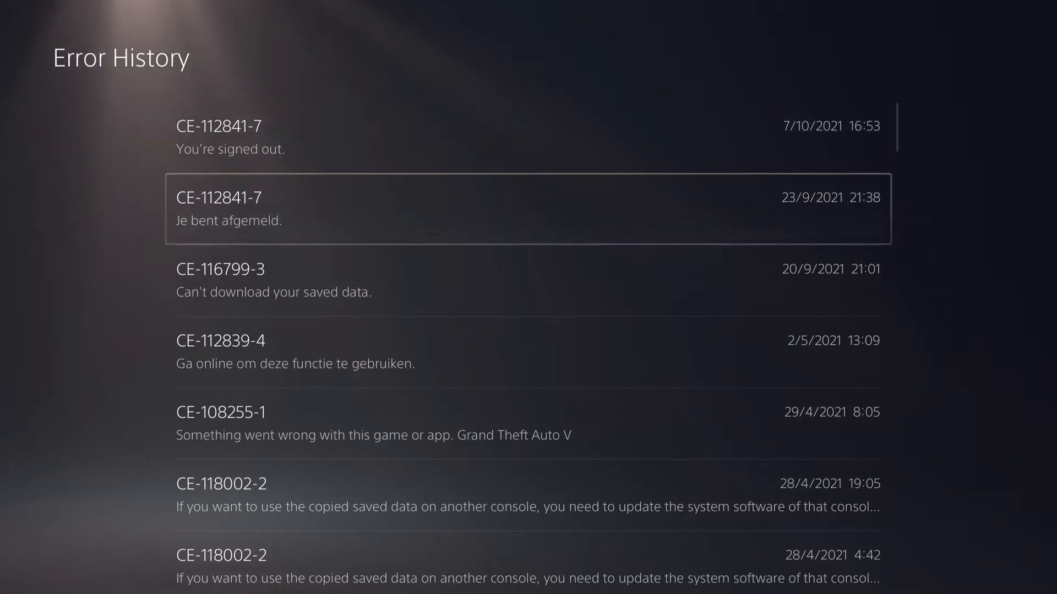
Scroll the Error History to older March and February 2021 entries, including the Wi-Fi failure.
key(Up)
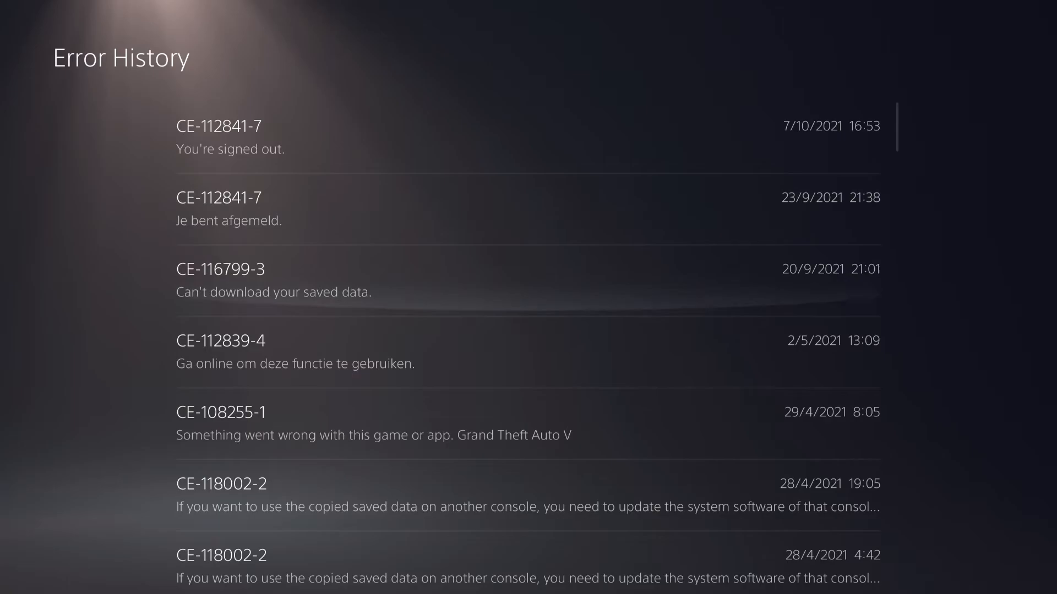
scroll(down, 3)
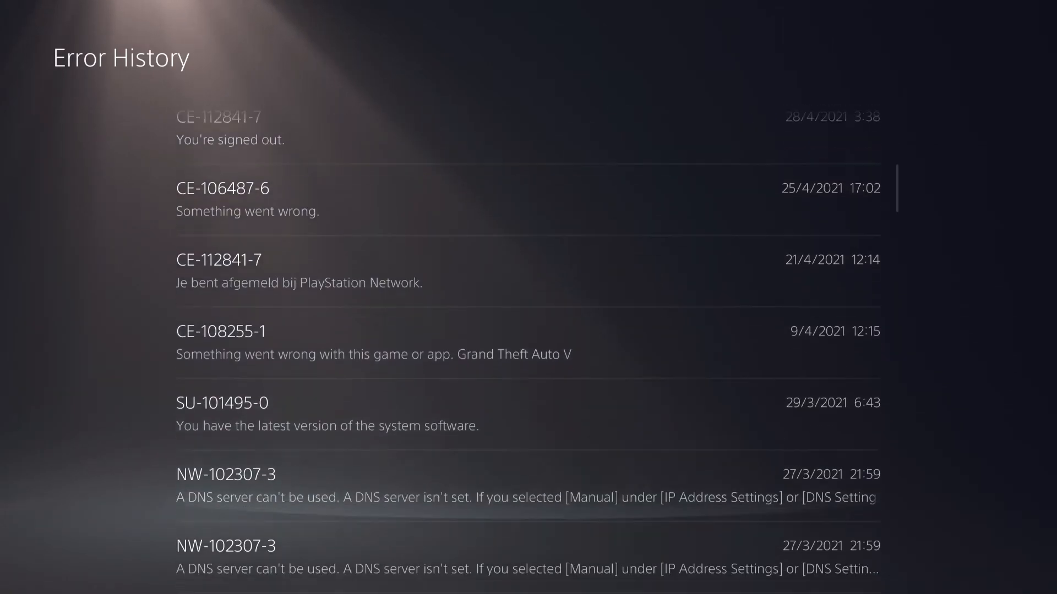
scroll(down, 3)
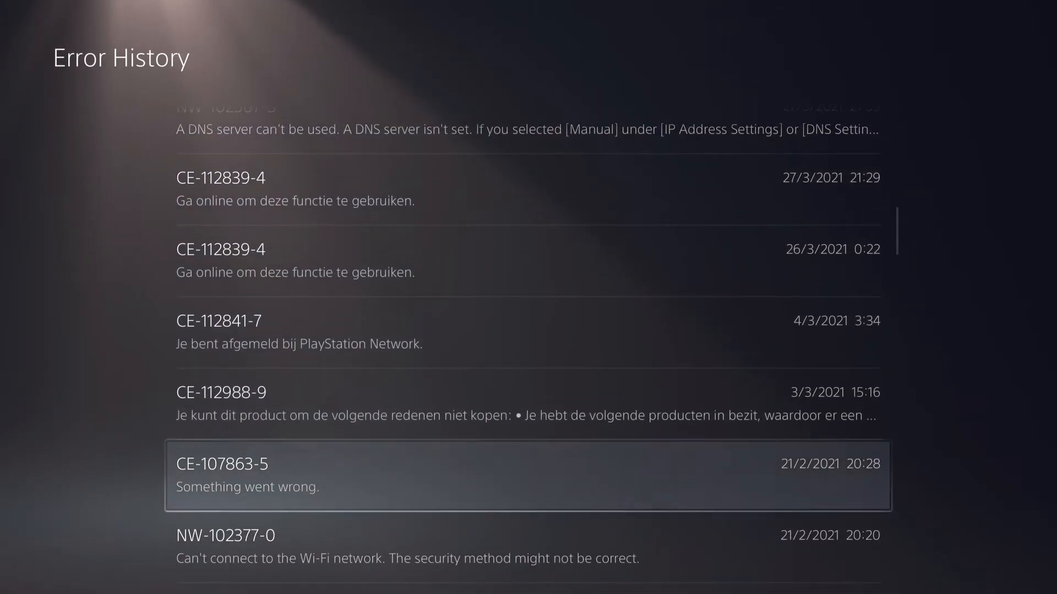